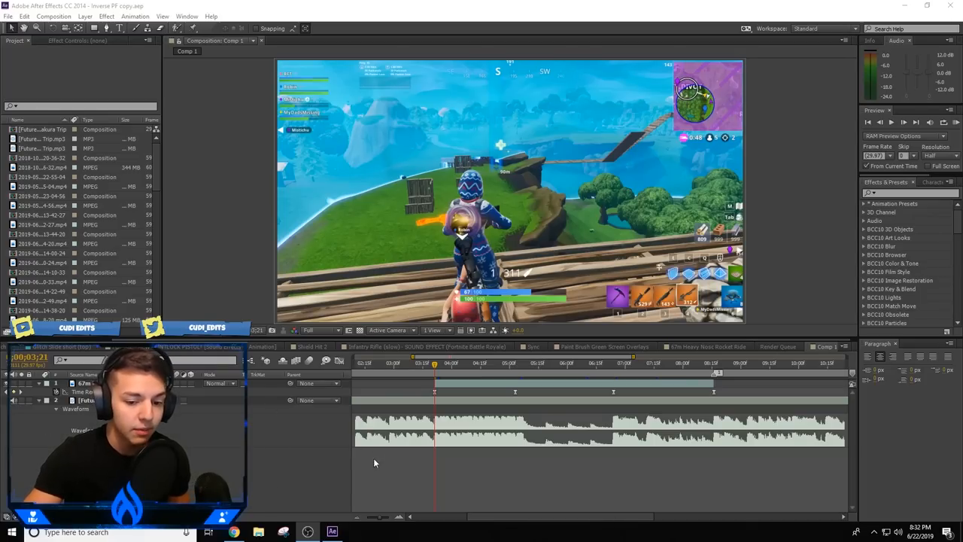
mouse_move(429, 389)
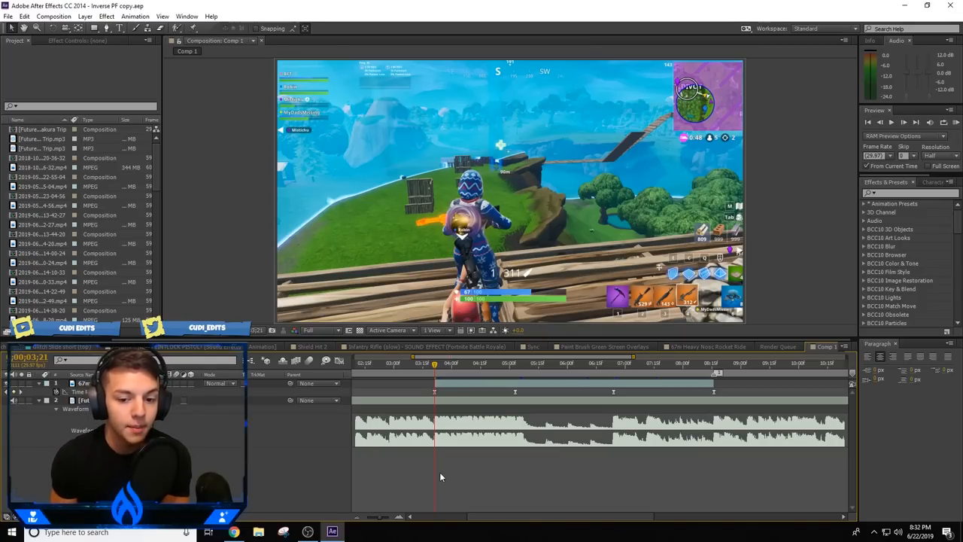
- Preview the clip with its music and park the playhead on the rocket launch beat
click(452, 361)
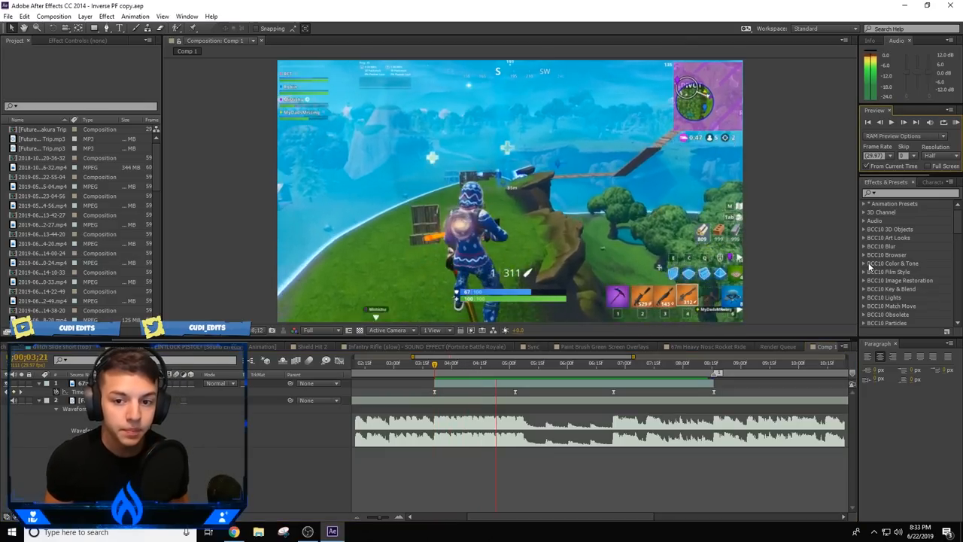
click(614, 370)
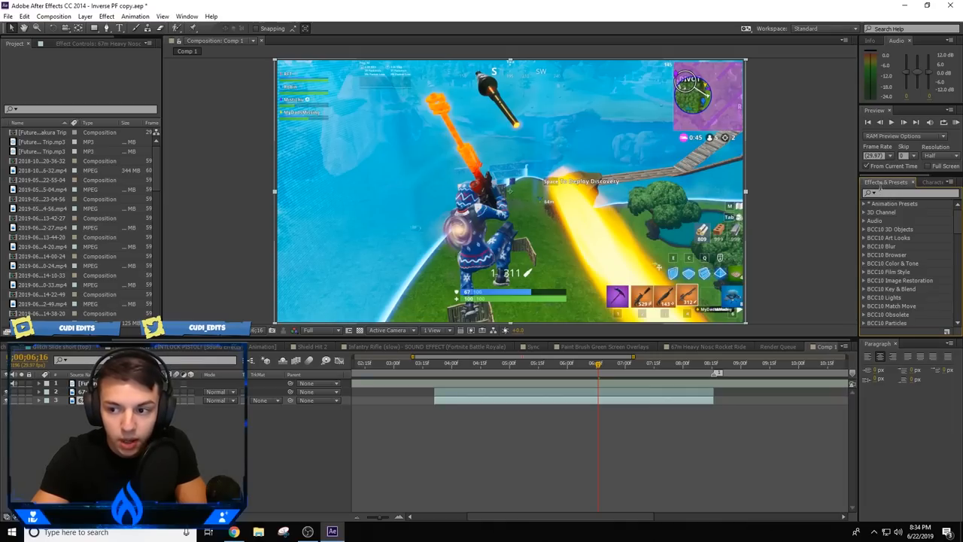
- Apply CC Toner to the clip and choose a midtones colour for the grayscale look
text(cc toner)
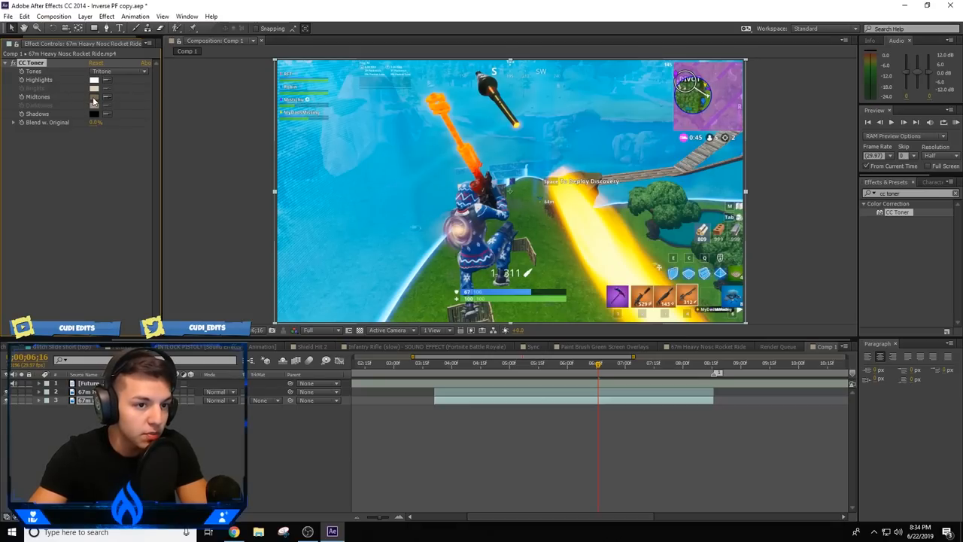
click(94, 98)
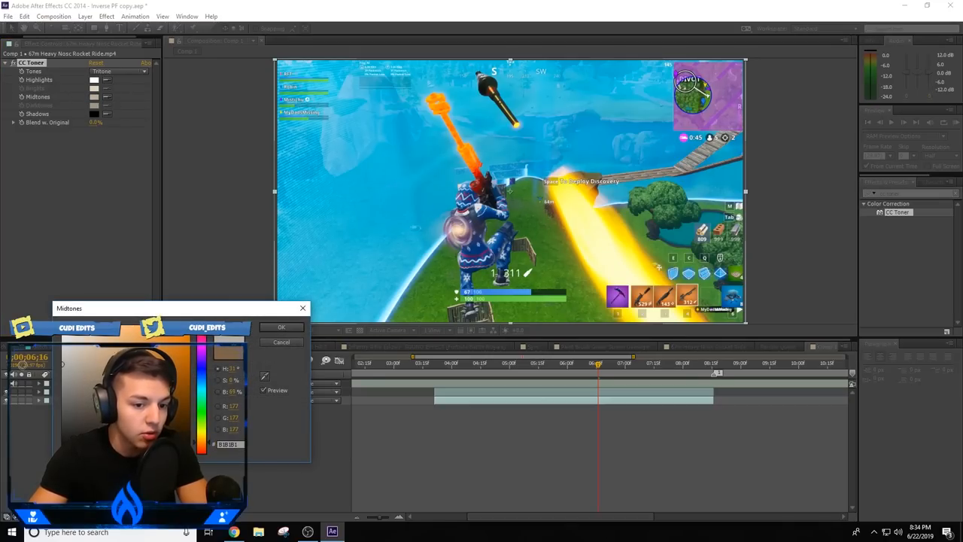
click(282, 328)
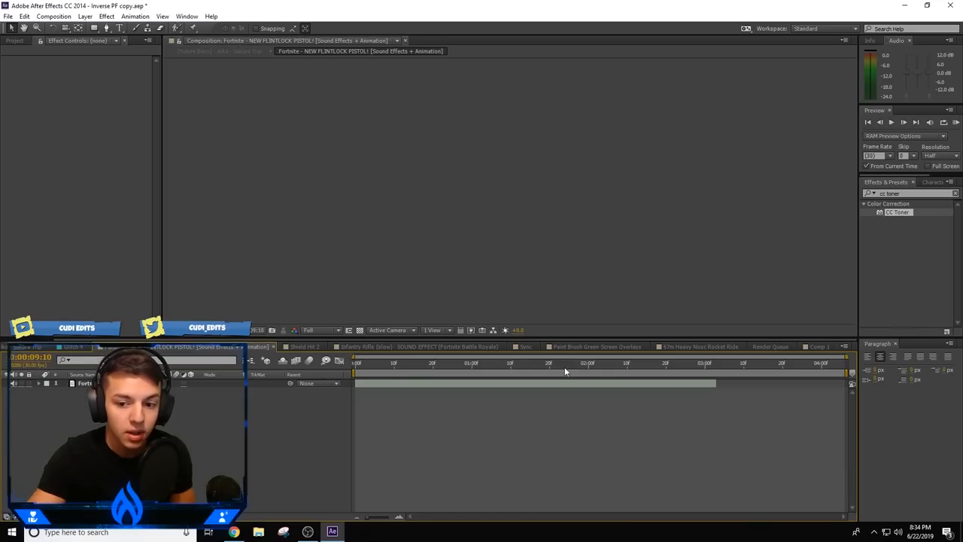
- Select the brush stroke layer in the Paint Brush Green Screen Overlays comp for copying into Comp 1
click(596, 346)
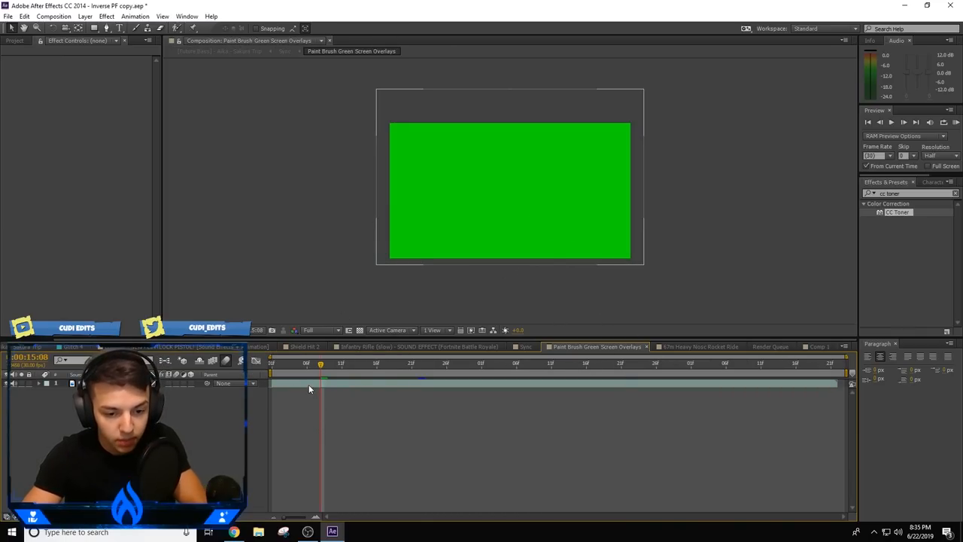
click(818, 346)
text(keylight)
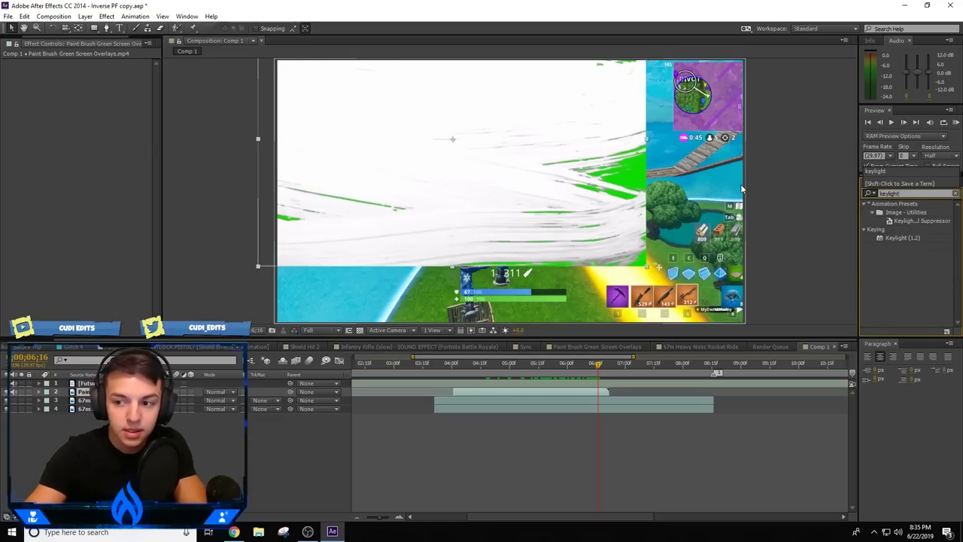
- Apply Keylight (1.2) to the paint brush overlay layer
click(897, 238)
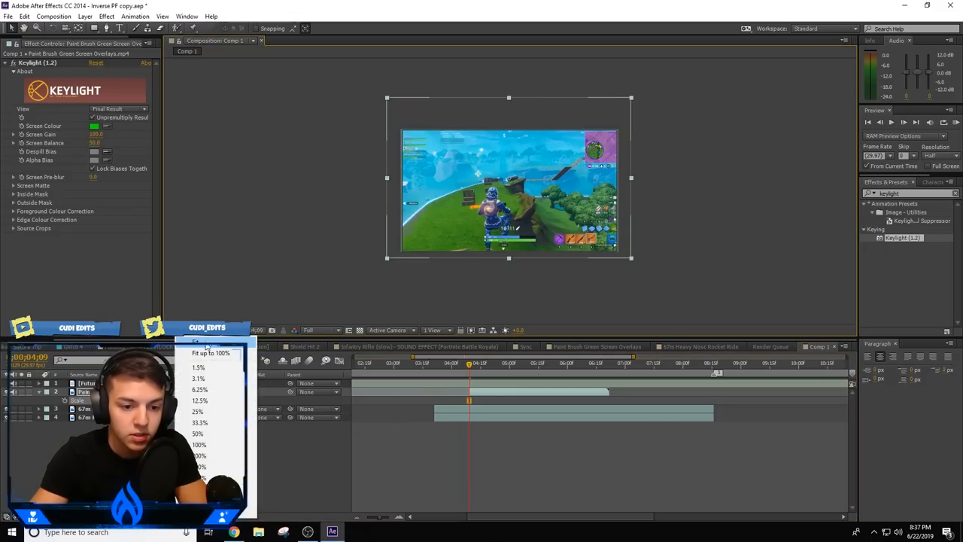
- Adjust the viewer magnification to fit the keyed composition in view
click(198, 445)
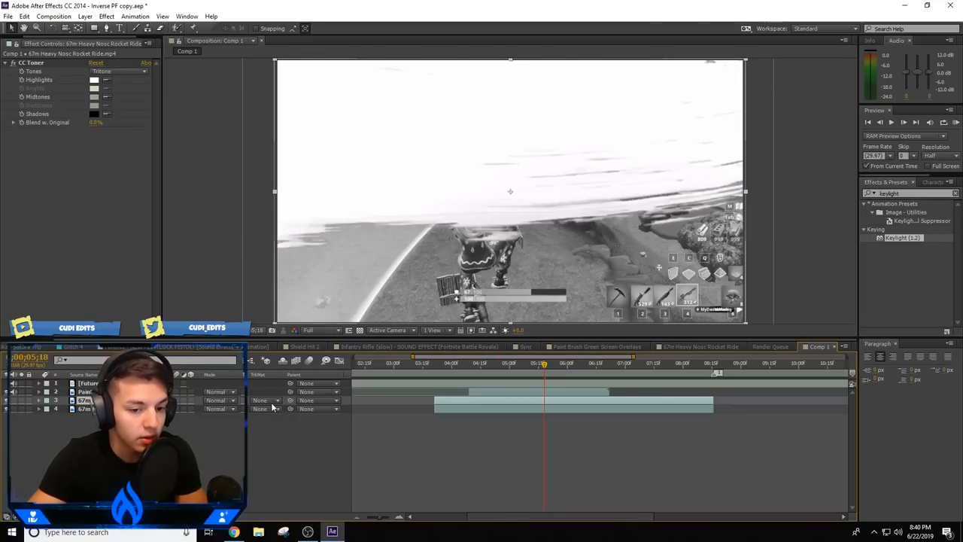
- Set the grayscale layer's track matte to Alpha Matte of the brush overlay and check the reveal
click(262, 400)
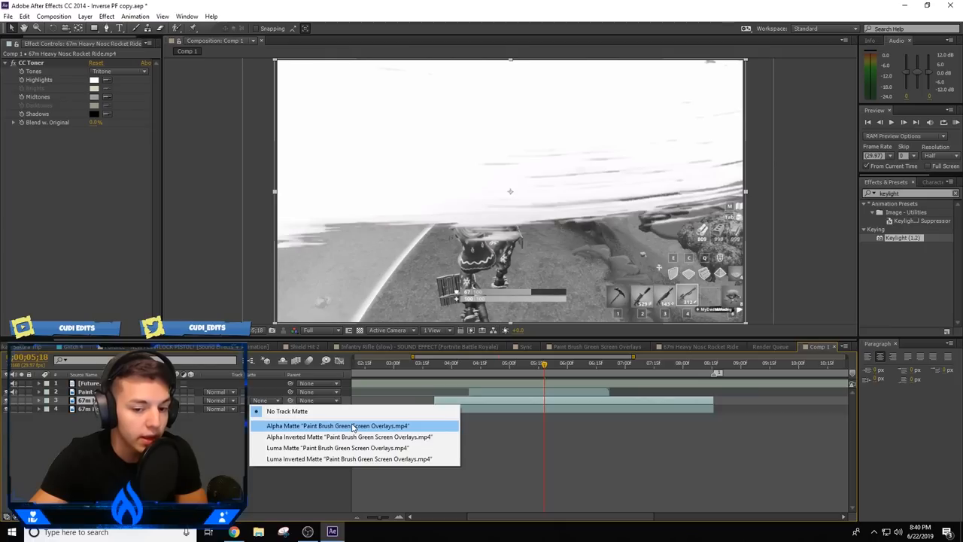
click(337, 424)
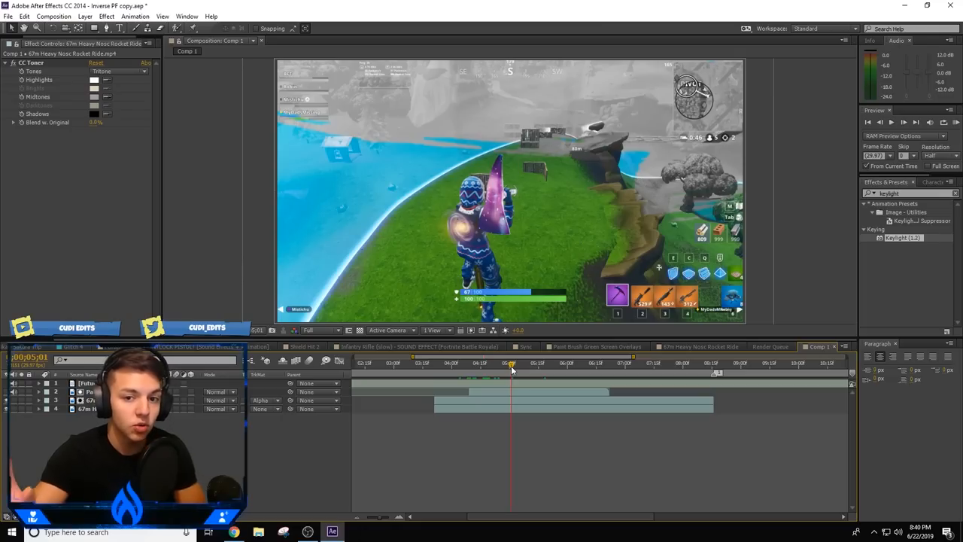
mouse_move(510, 366)
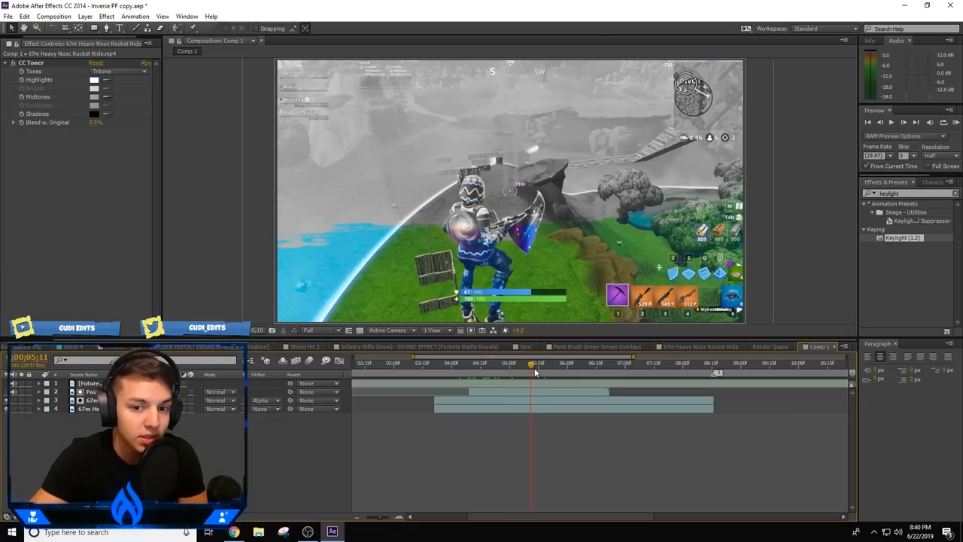
click(579, 368)
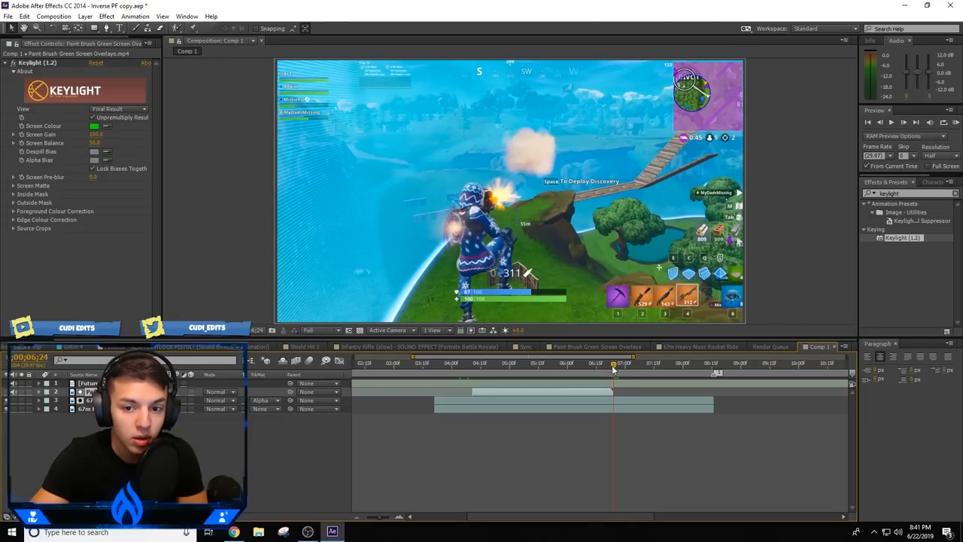
- Scrub through the brush reveal and return to just before it starts
drag(614, 362, 626, 363)
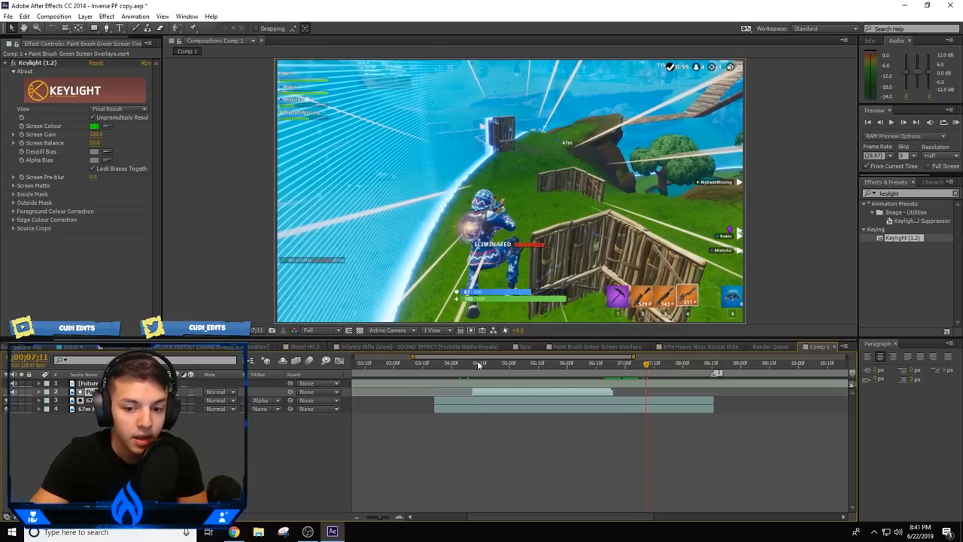
click(502, 363)
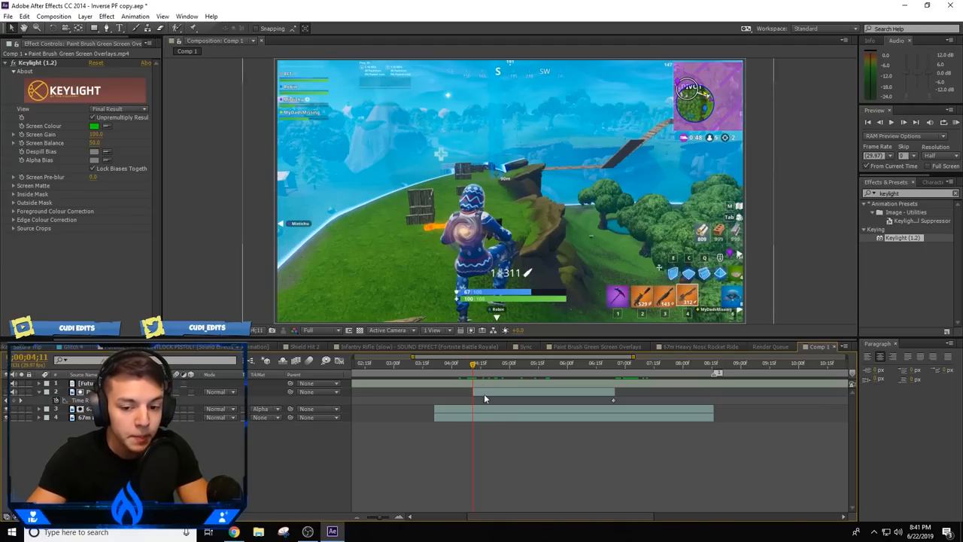
drag(473, 366, 500, 365)
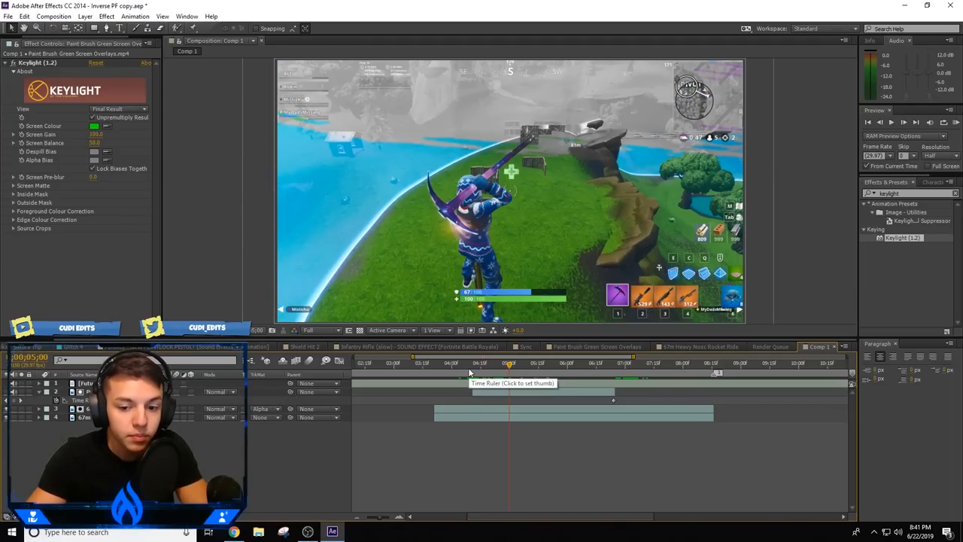
click(472, 367)
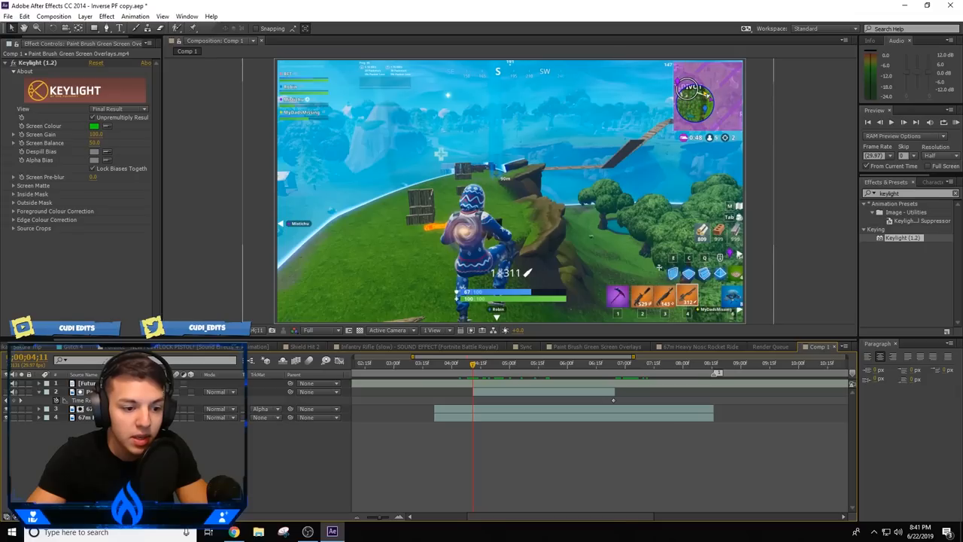
- Add keyframes on the clip layer at successive reveal moments along the timeline
click(478, 362)
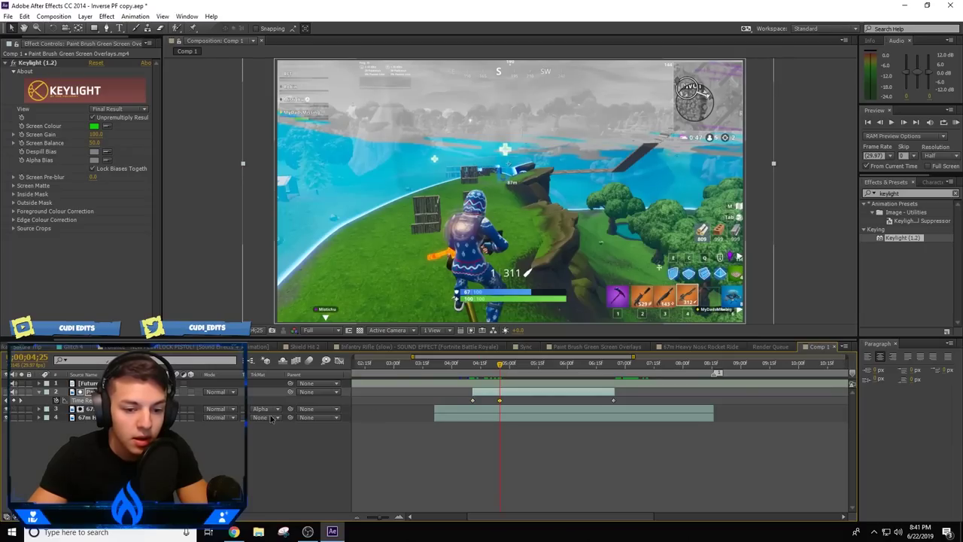
click(518, 366)
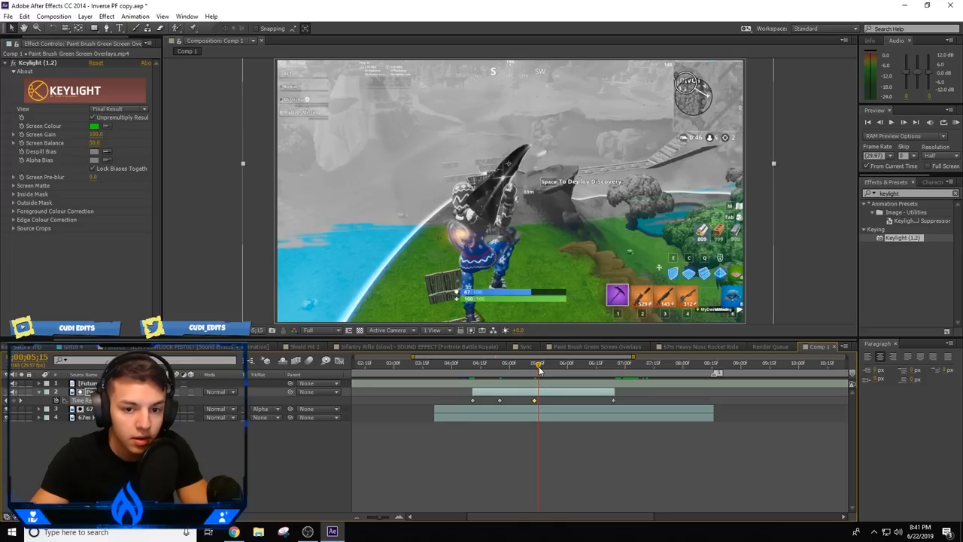
drag(538, 366, 577, 365)
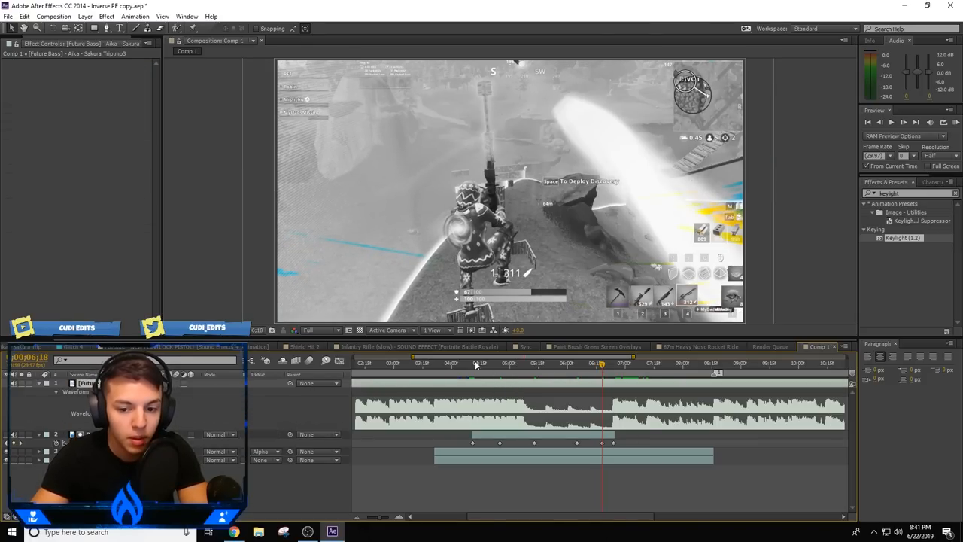
- Add a keyframe on the clip layer at a beat in the music waveform
click(544, 366)
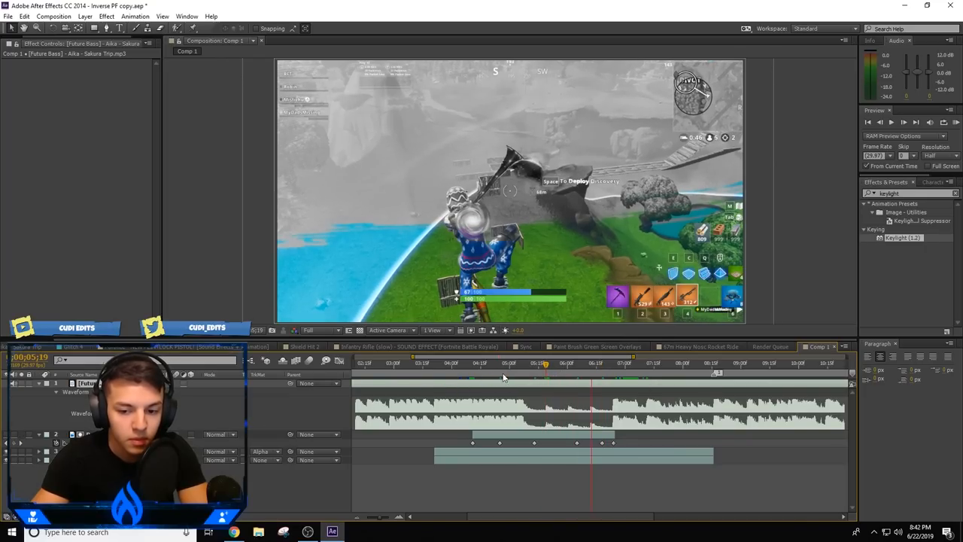
click(583, 362)
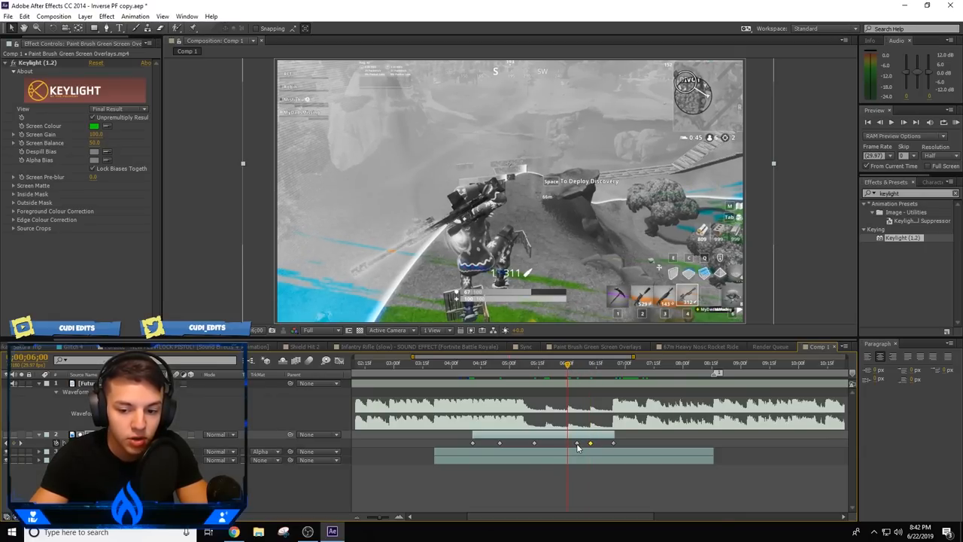
click(543, 363)
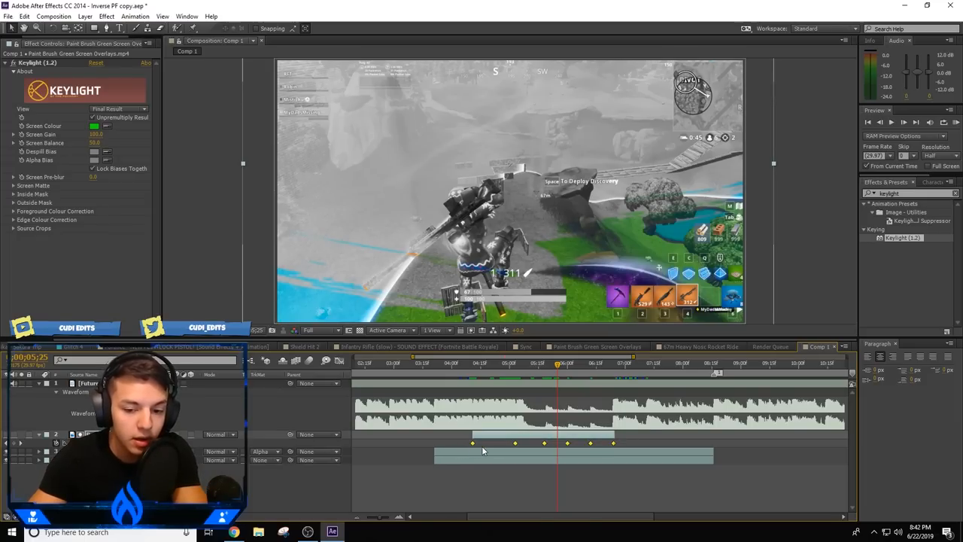
- Switch the Graph Editor to Edit Speed Graph and ease the keyframe speed spikes
right_click(473, 442)
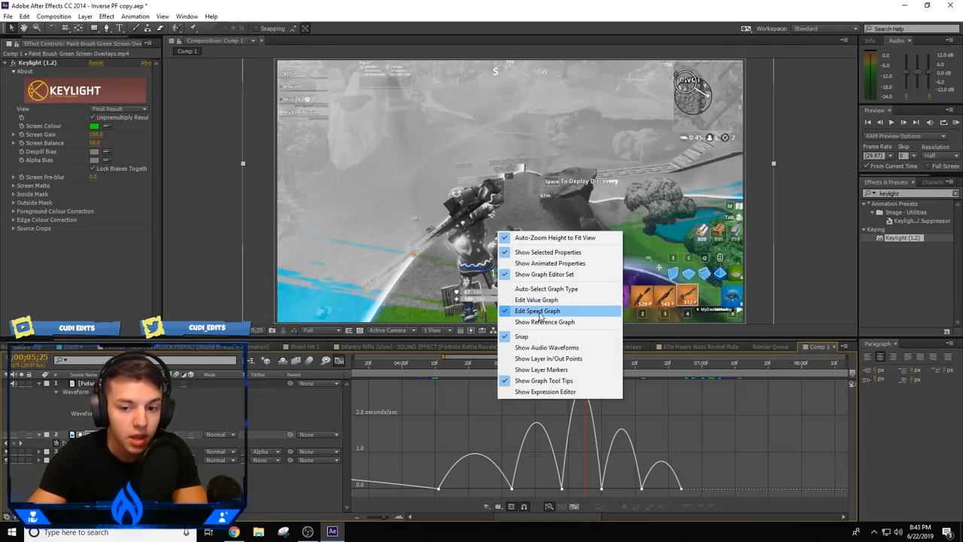
click(537, 310)
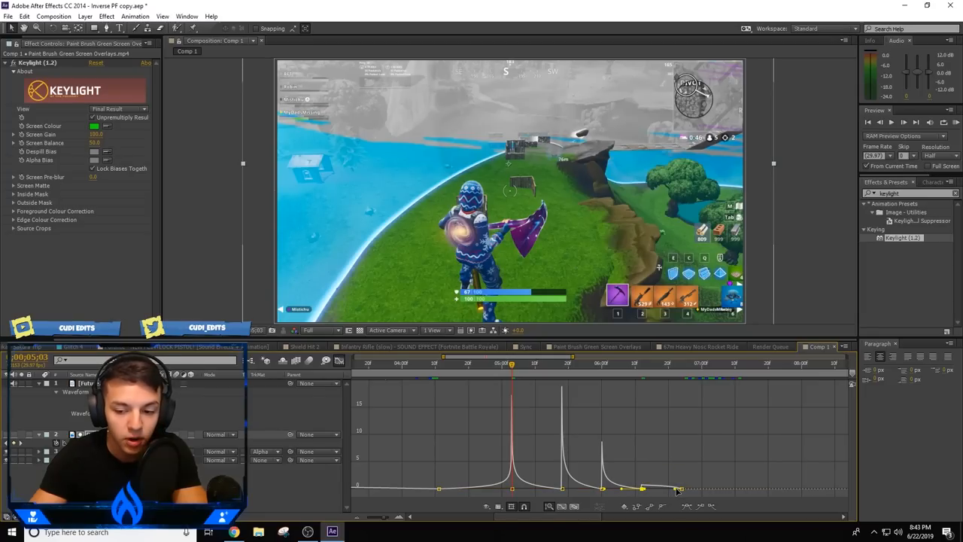
click(481, 361)
text(s_filmd)
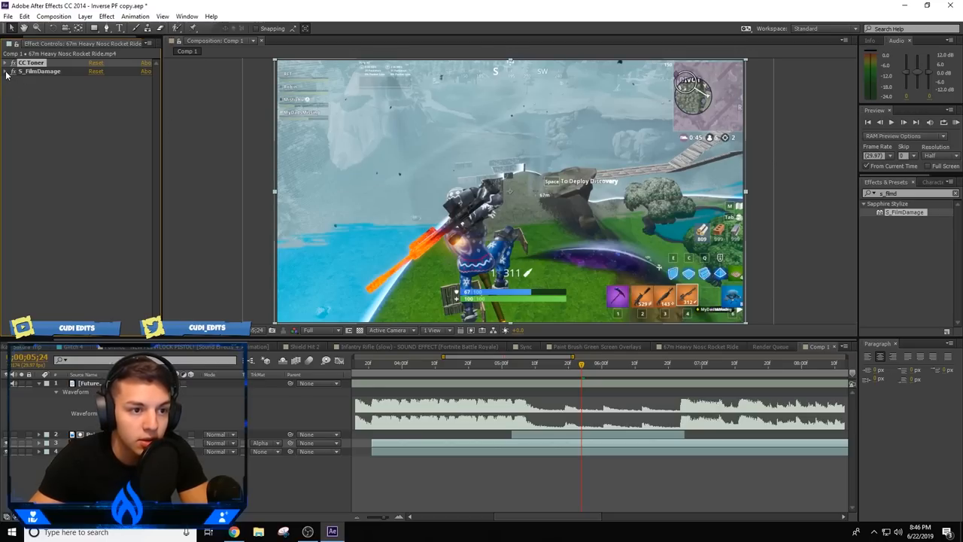
- Expand the S_FilmDamage settings to review them, then collapse them again
click(6, 72)
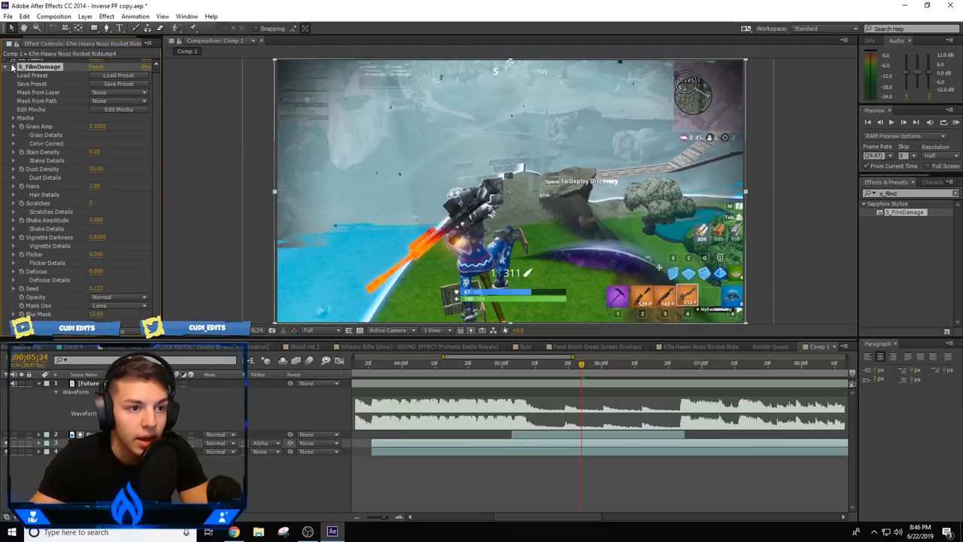
click(12, 72)
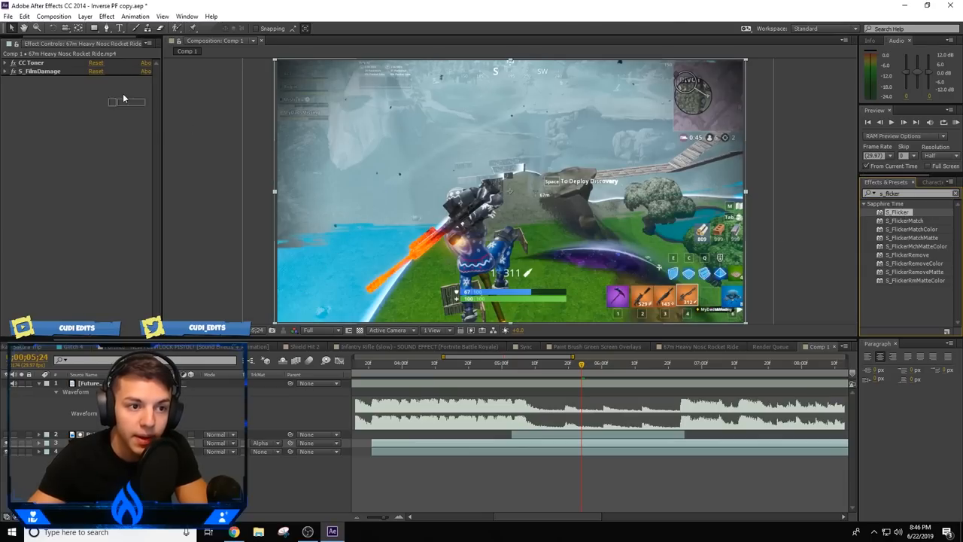
- Apply Sapphire S_Flicker to the Fortnite layer, stacking it above CC Toner and S_FilmDamage
click(9, 81)
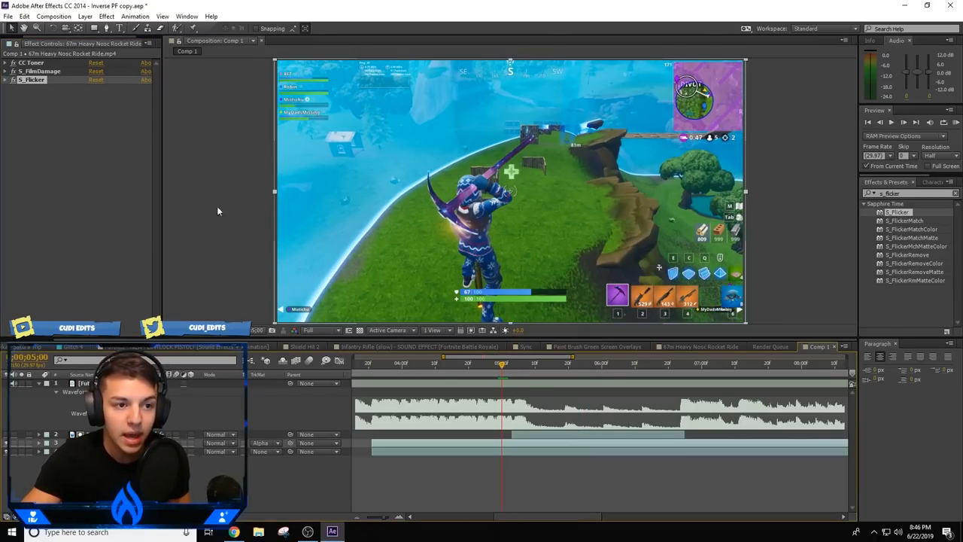
click(9, 81)
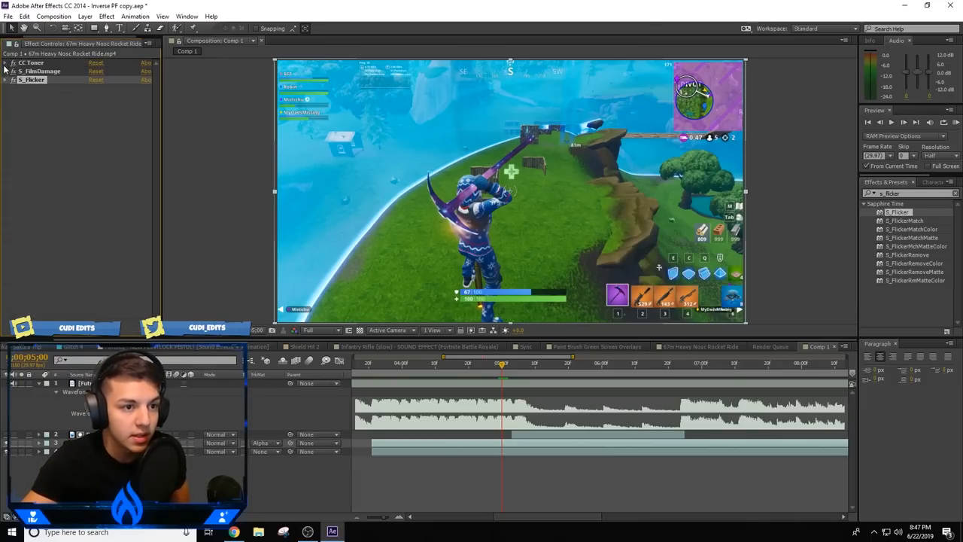
click(14, 64)
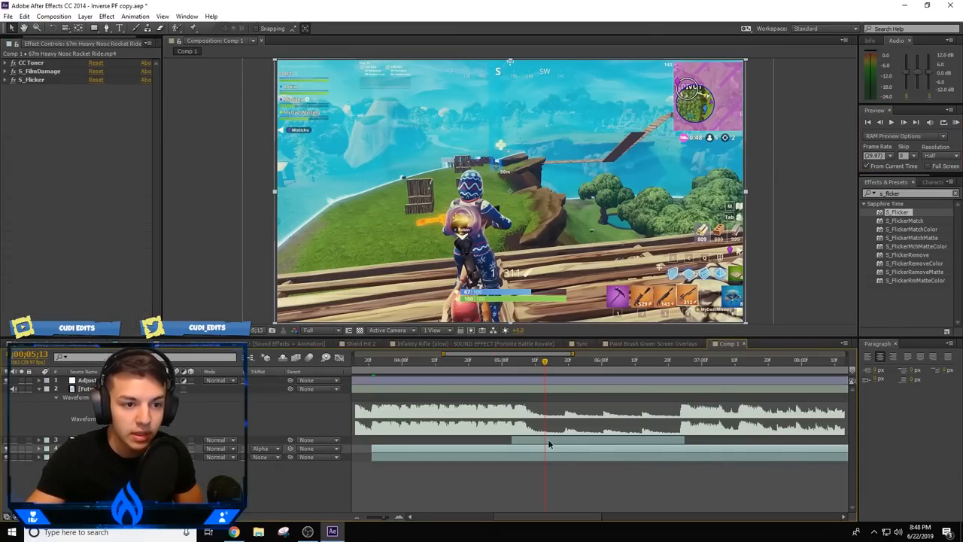
click(13, 81)
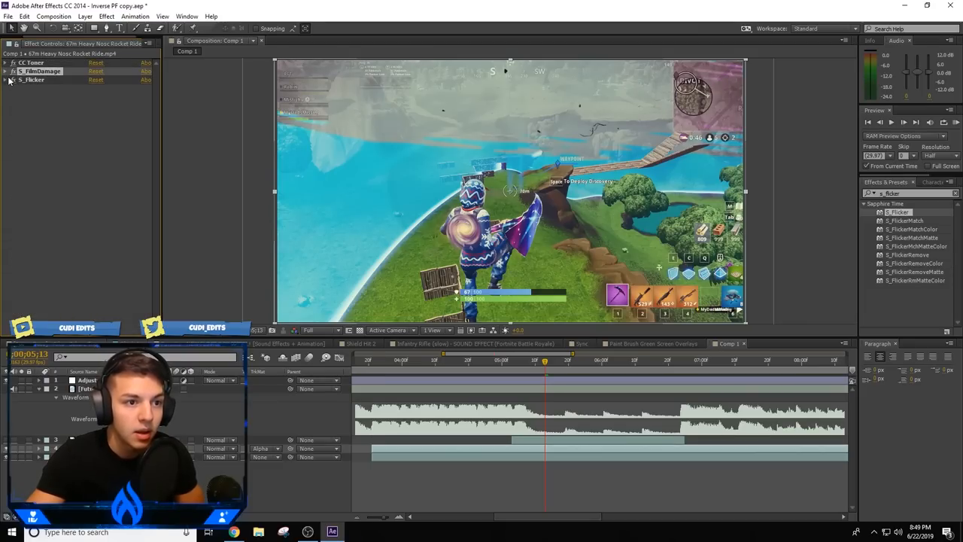
click(7, 72)
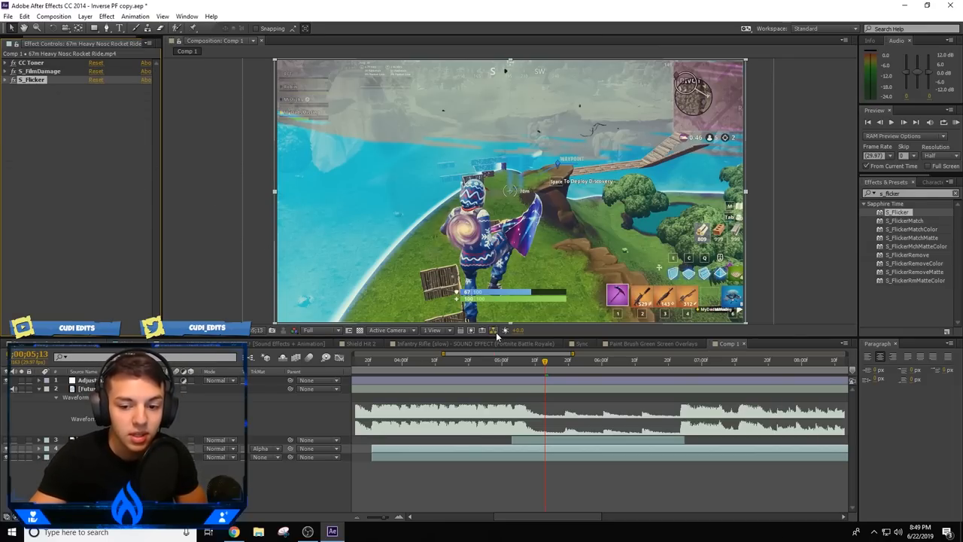
click(570, 363)
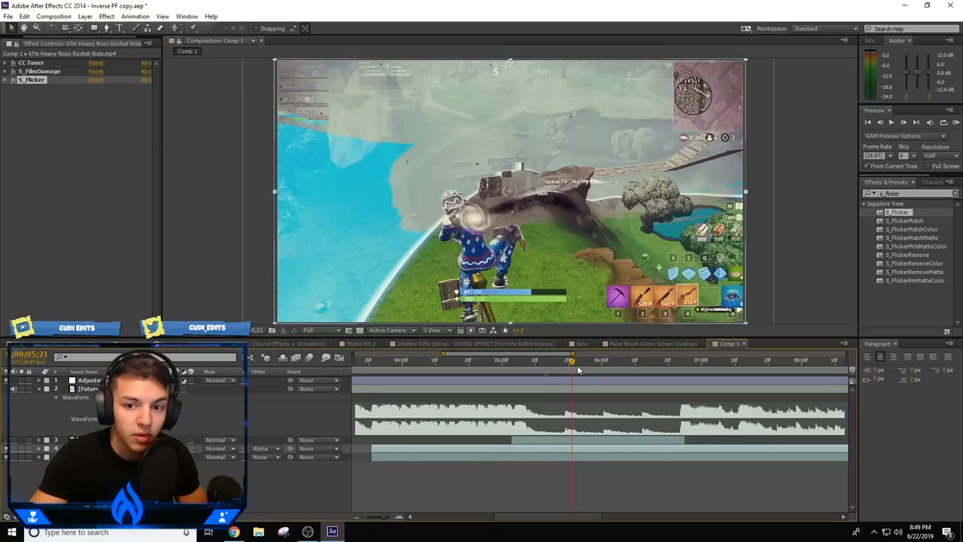